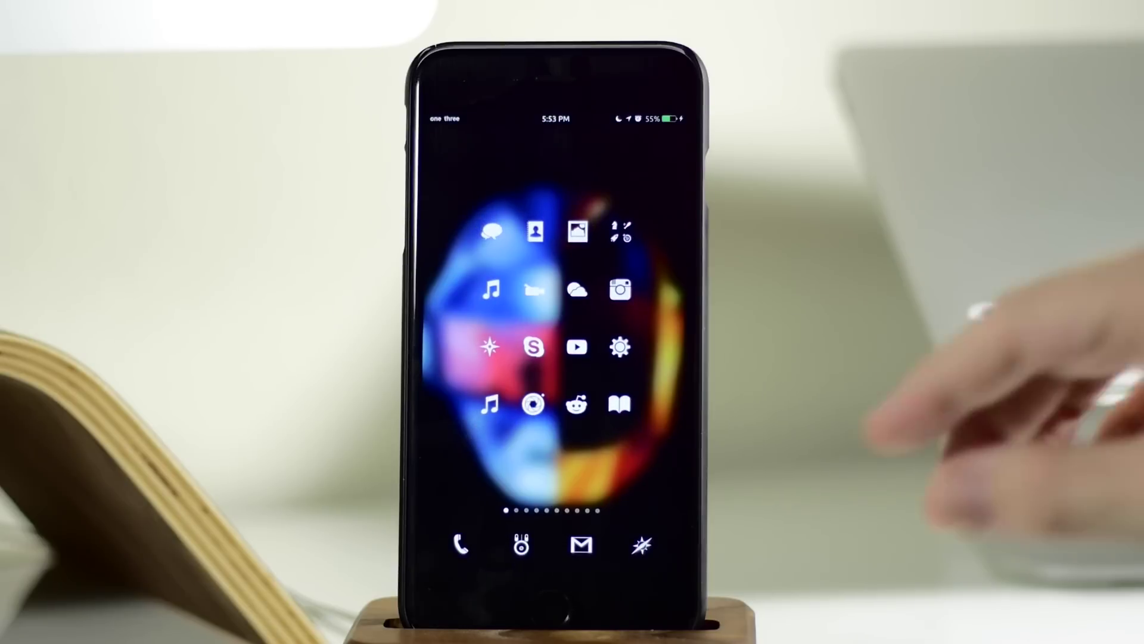
Launch Settings from the home screen and scroll down to the Auxo entry
{"action": "left_click", "coordinate": [618, 347]}
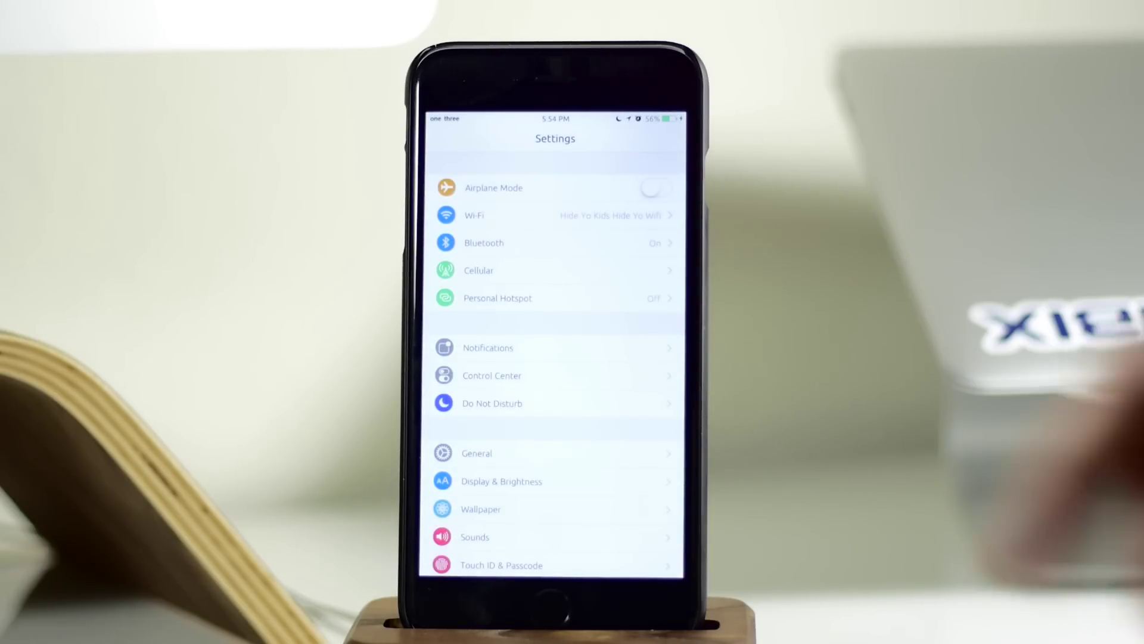
{"action": "scroll", "scroll_direction": "down", "scroll_amount": 3}
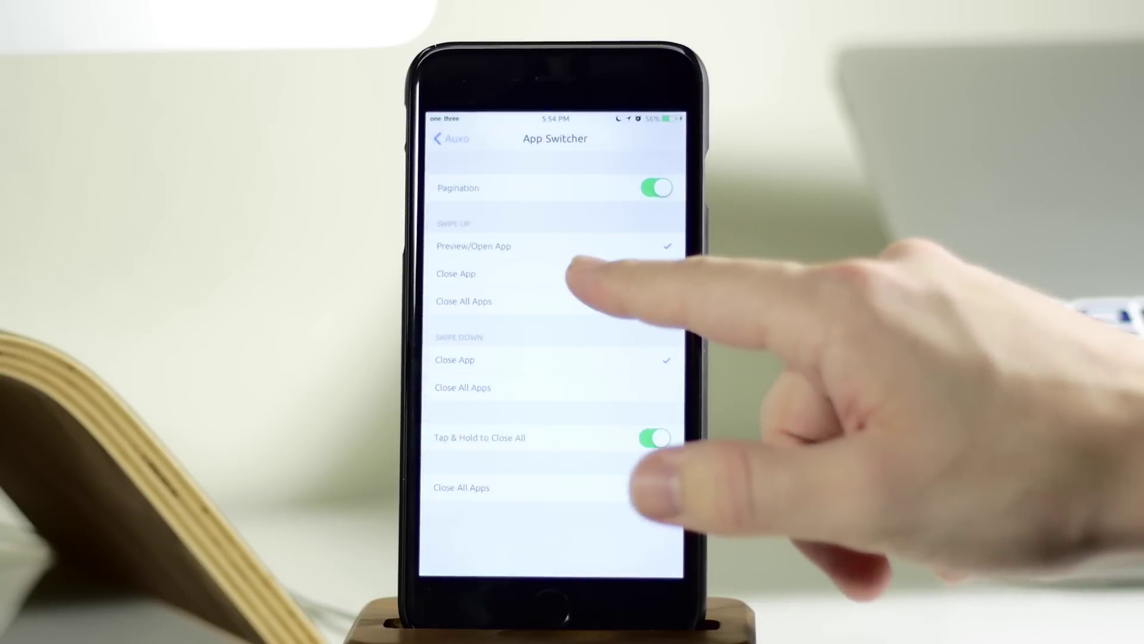
Set App Switcher swipe-up to Close App, turn off tap-and-hold, and enter Auxiliary Pages
{"action": "left_click", "coordinate": [455, 274]}
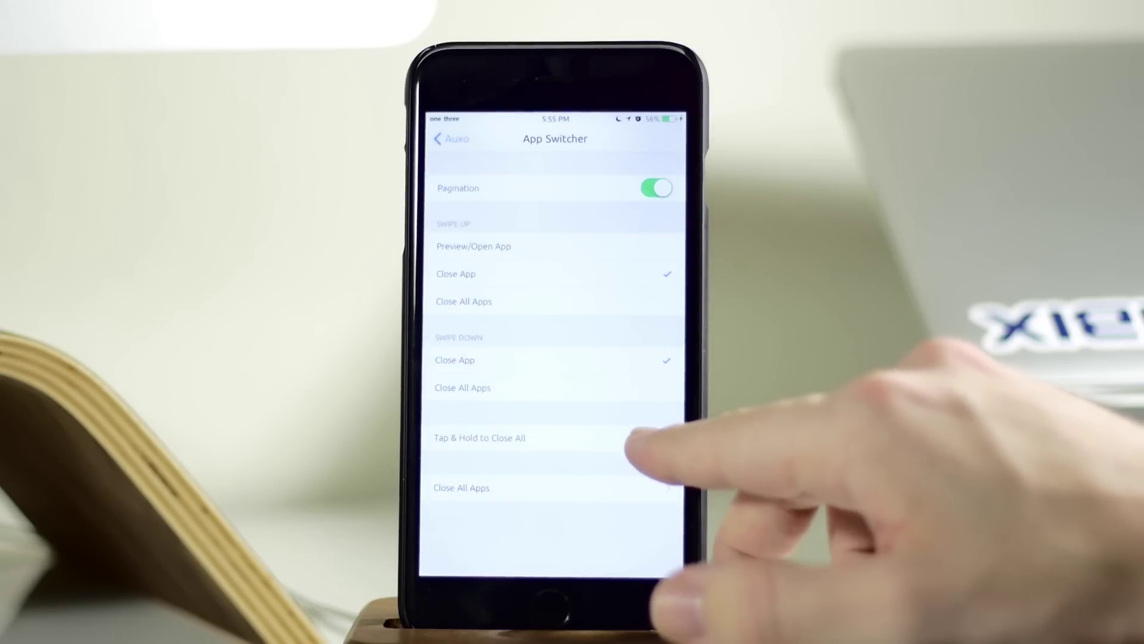
{"action": "left_click", "coordinate": [656, 438]}
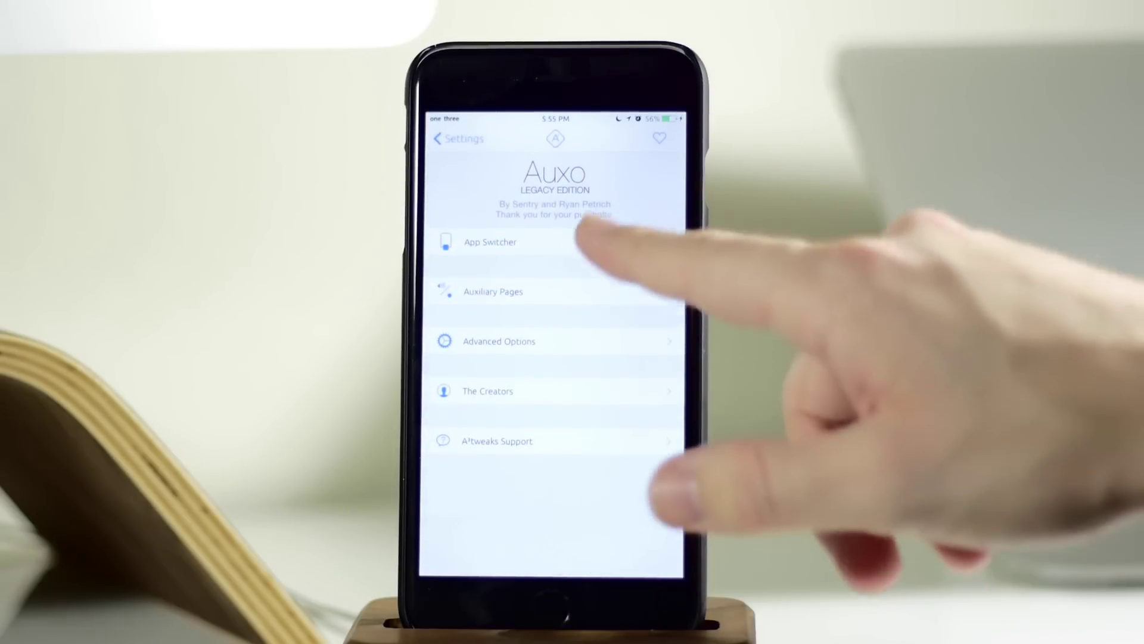
{"action": "left_click", "coordinate": [489, 242]}
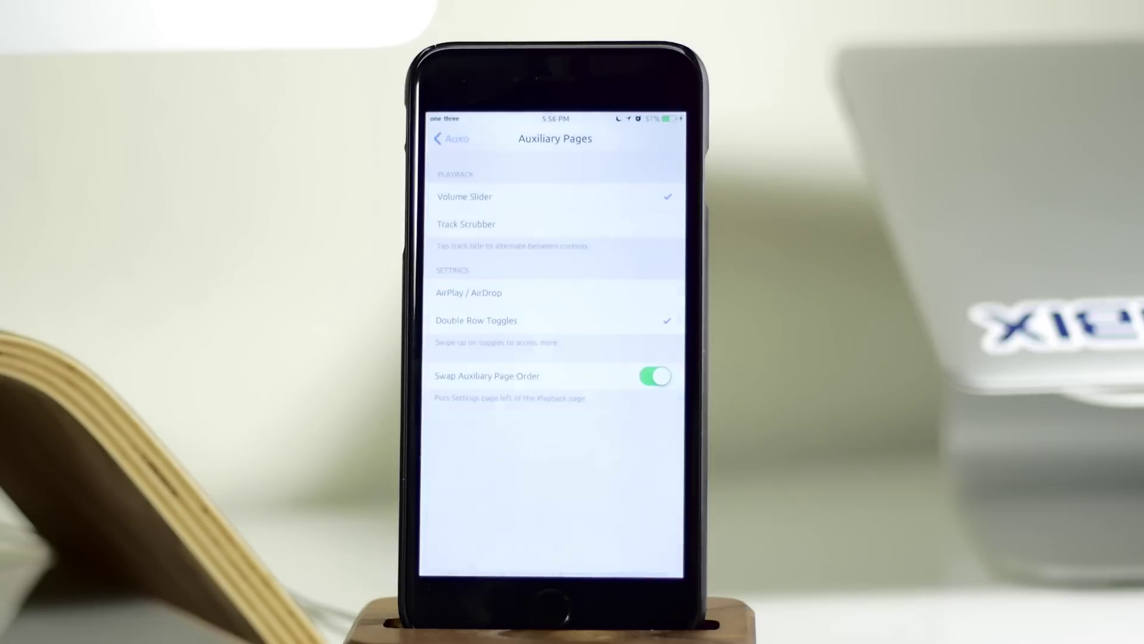
Toggle Swap Auxiliary Page Order off in the Auxiliary Pages settings
{"action": "left_click", "coordinate": [656, 376]}
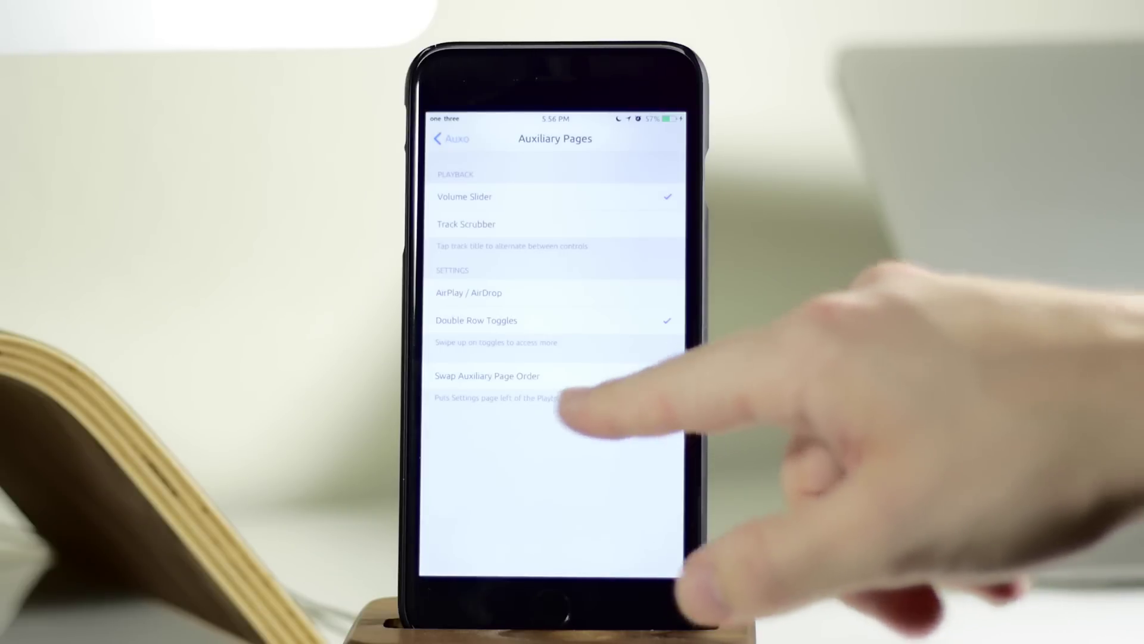
{"action": "left_click", "coordinate": [660, 372]}
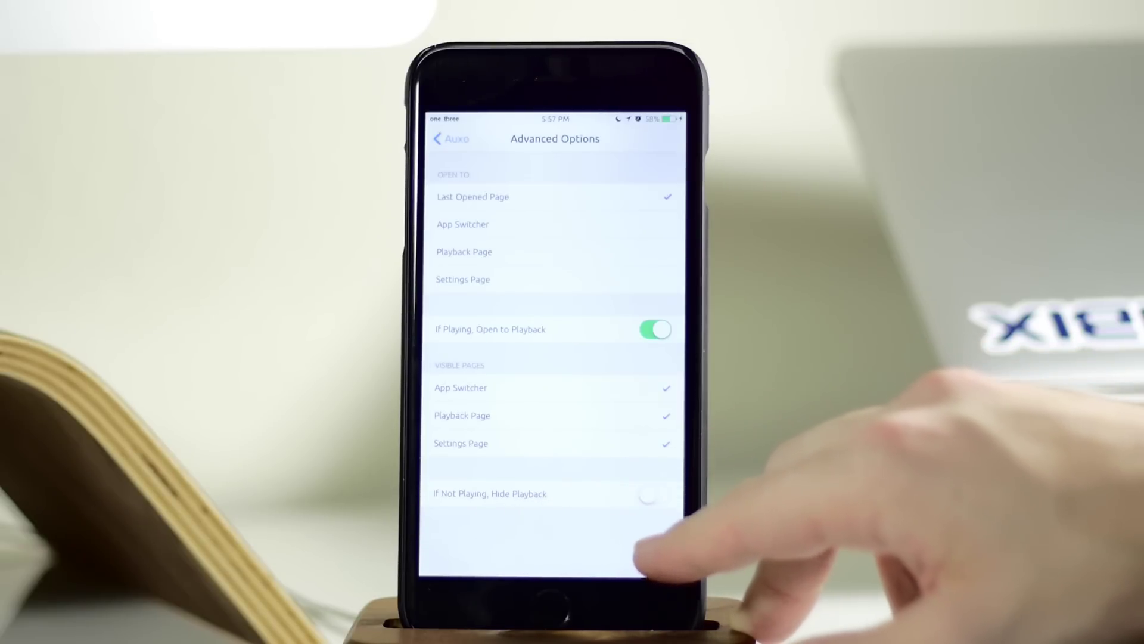
Uncheck App Switcher under Visible Pages and return to the main Auxo menu
{"action": "left_click", "coordinate": [656, 329]}
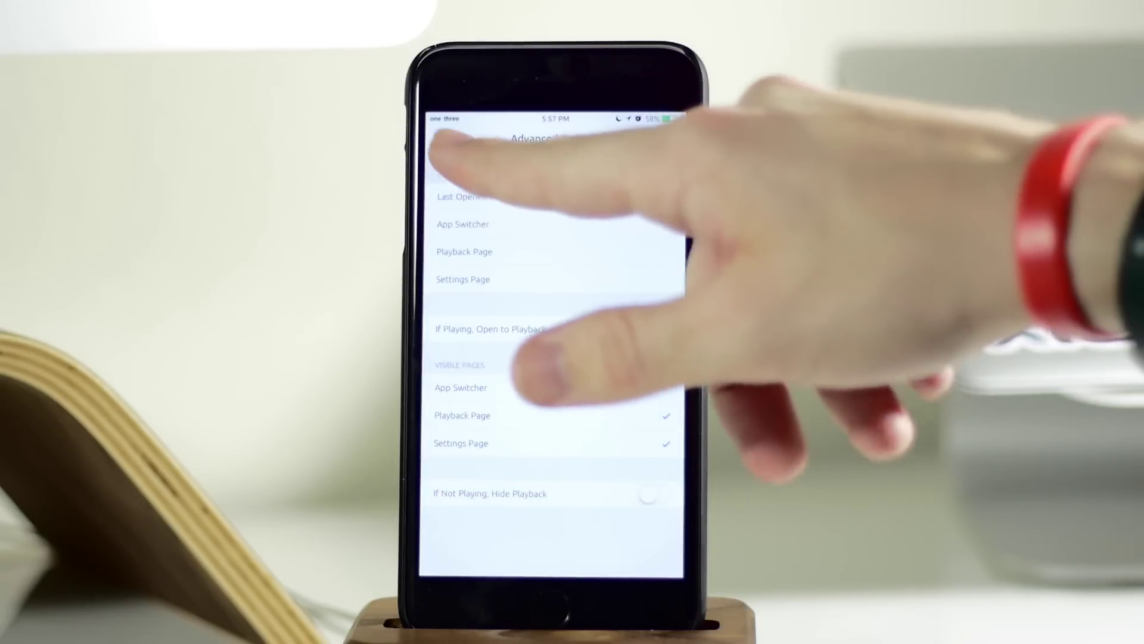
{"action": "left_click", "coordinate": [449, 141]}
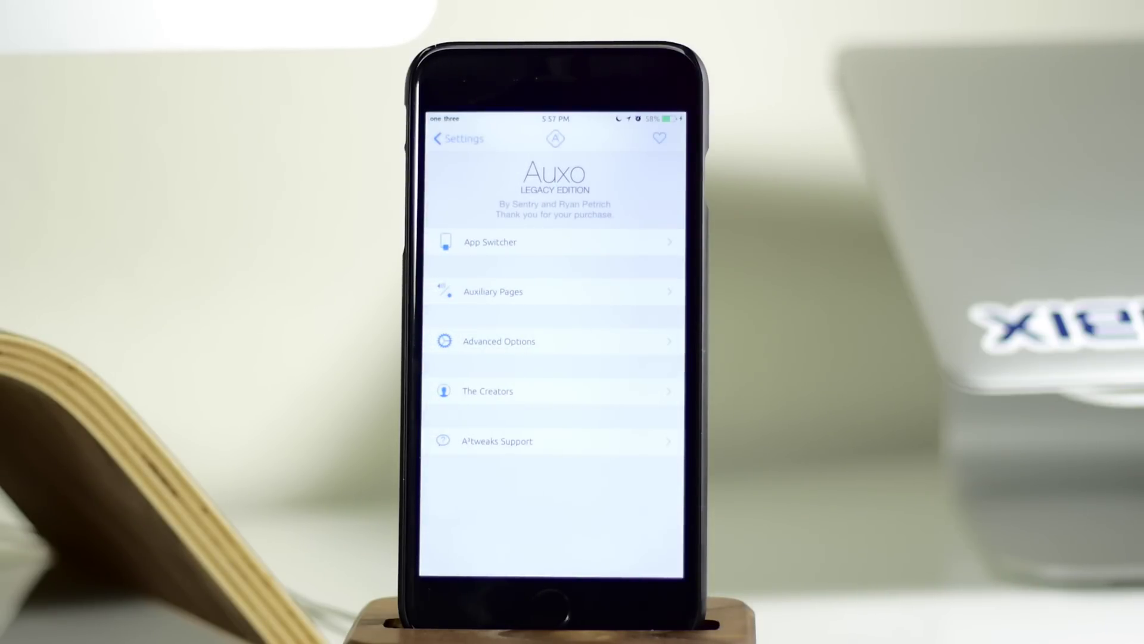